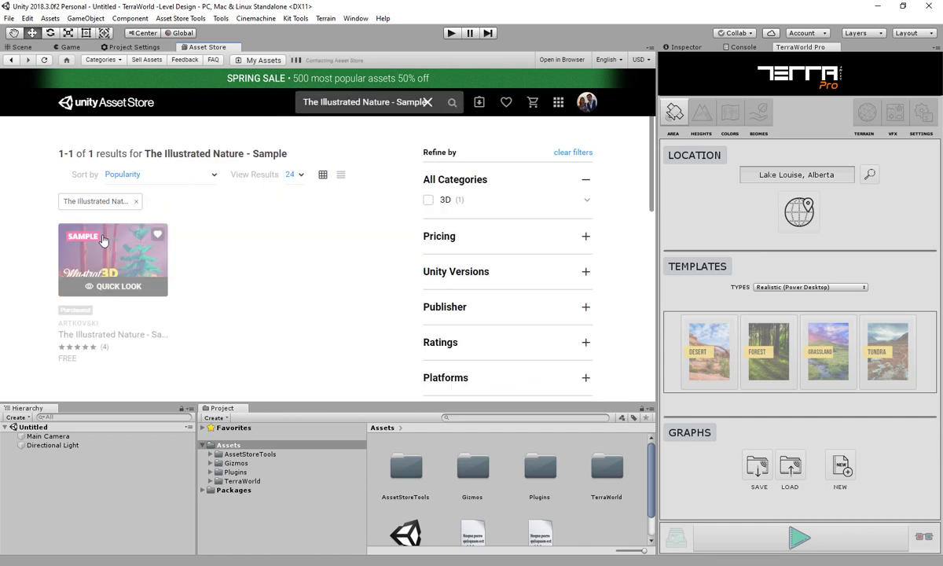
# Import The Illustrated Nature - Sample pack from the Asset Store.
pyautogui.click(113, 259)
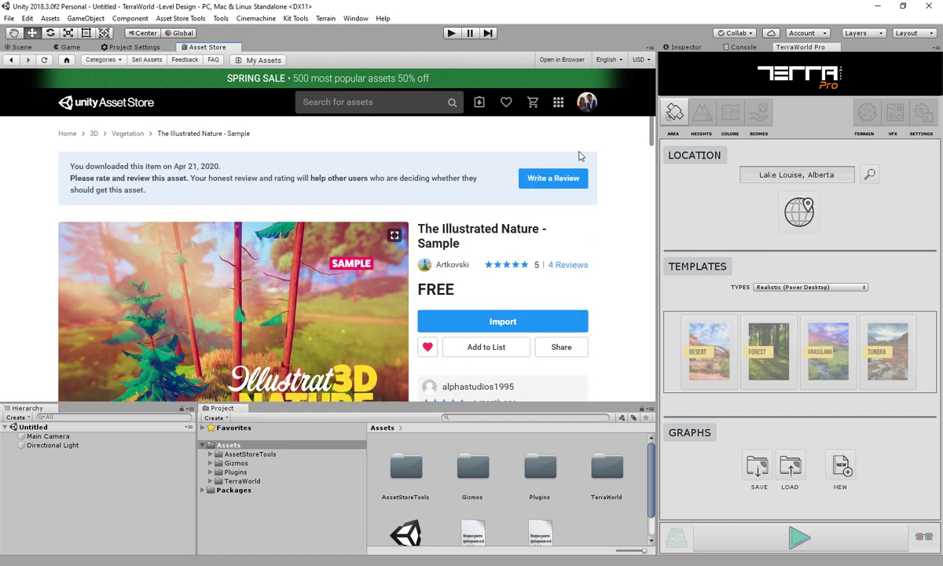
pyautogui.click(503, 321)
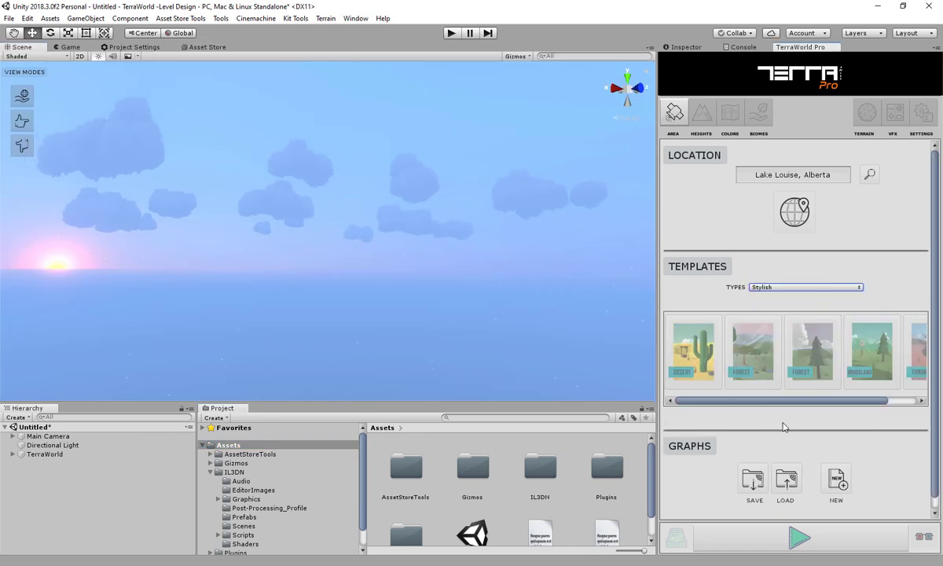
# Load the Stylish Forest template and set VFX Day Night Cycle Sun Elevation to 31.
pyautogui.click(812, 351)
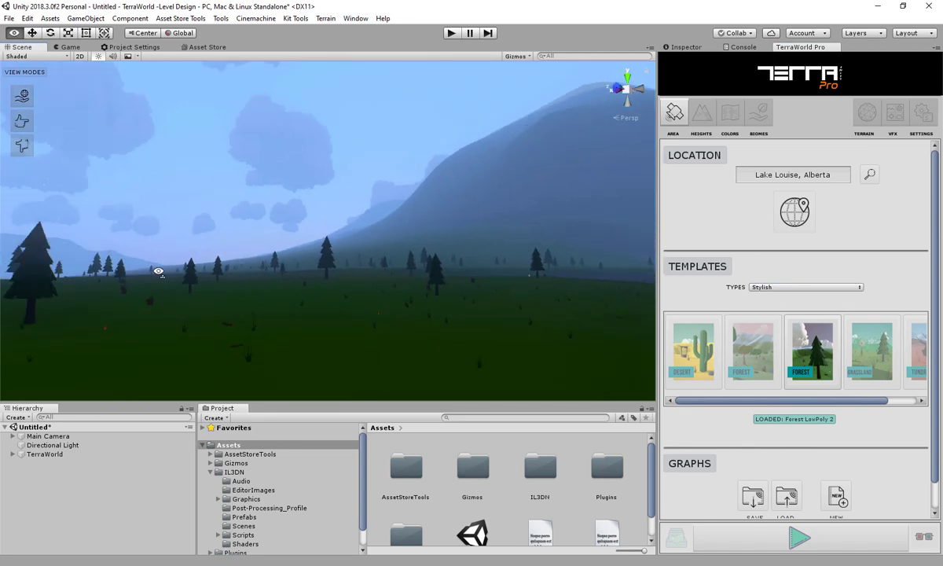
pyautogui.click(893, 112)
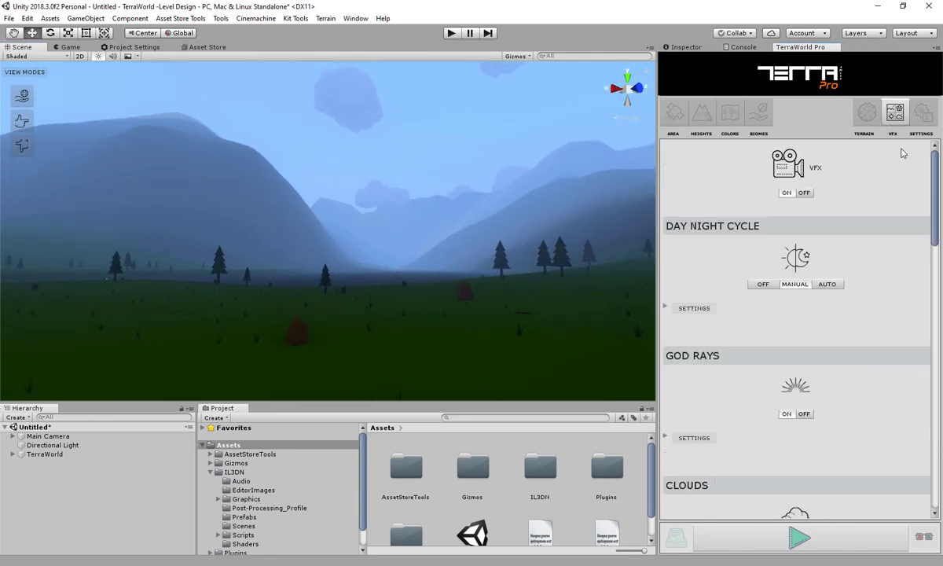
pyautogui.click(665, 307)
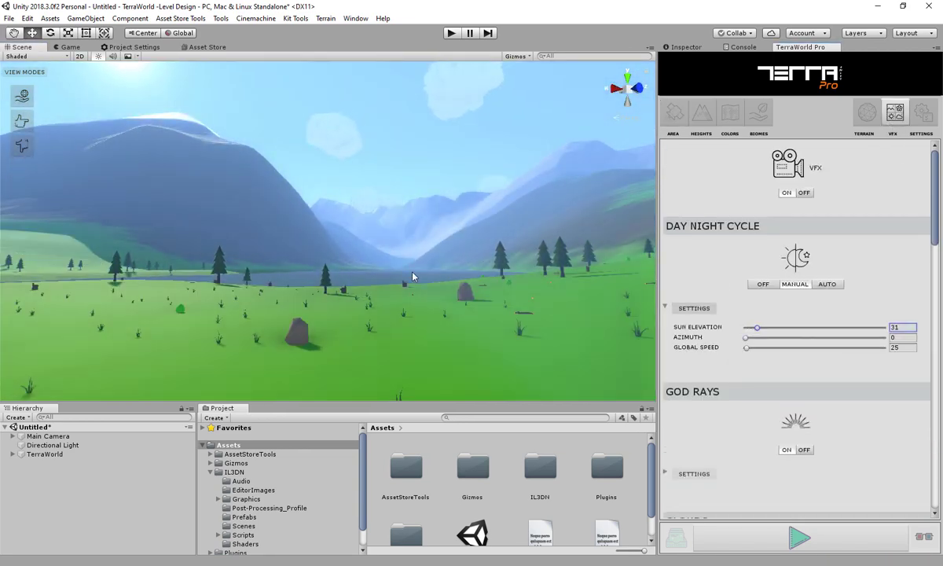
pyautogui.click(758, 118)
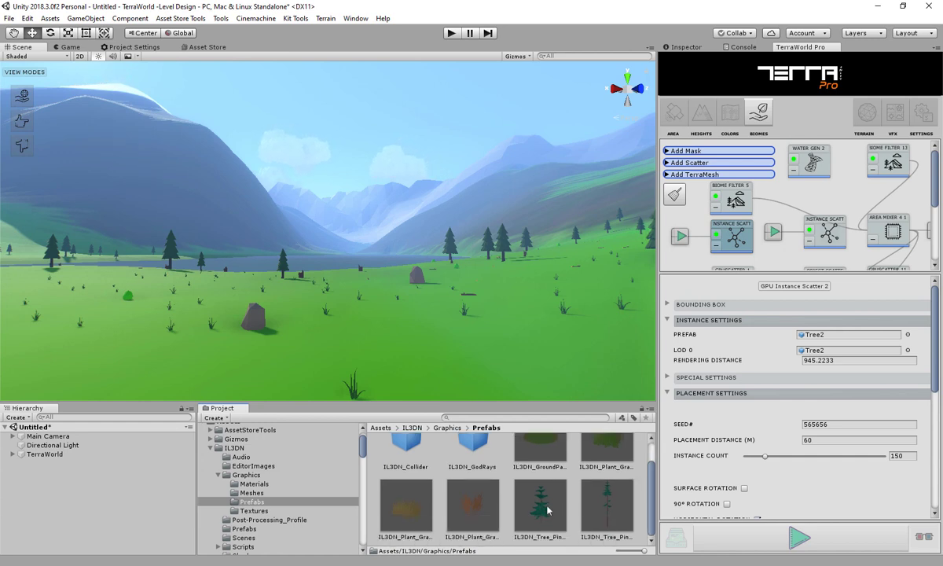
# Put IL3DN_Tree_Pine_01_OneMesh in GPU Instance Scatter 2 and apply Scale Factor 3.
pyautogui.click(540, 511)
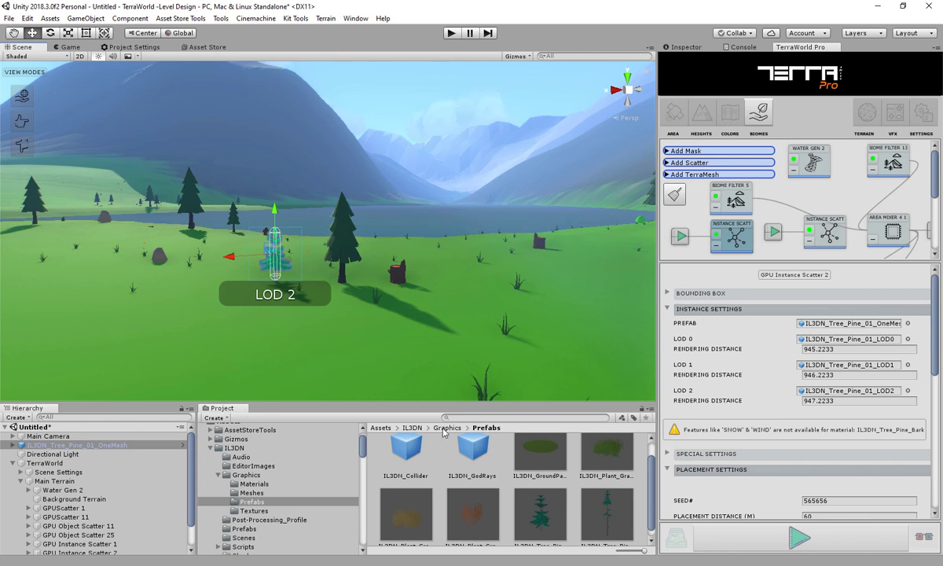
pyautogui.click(250, 492)
pyautogui.write('3')
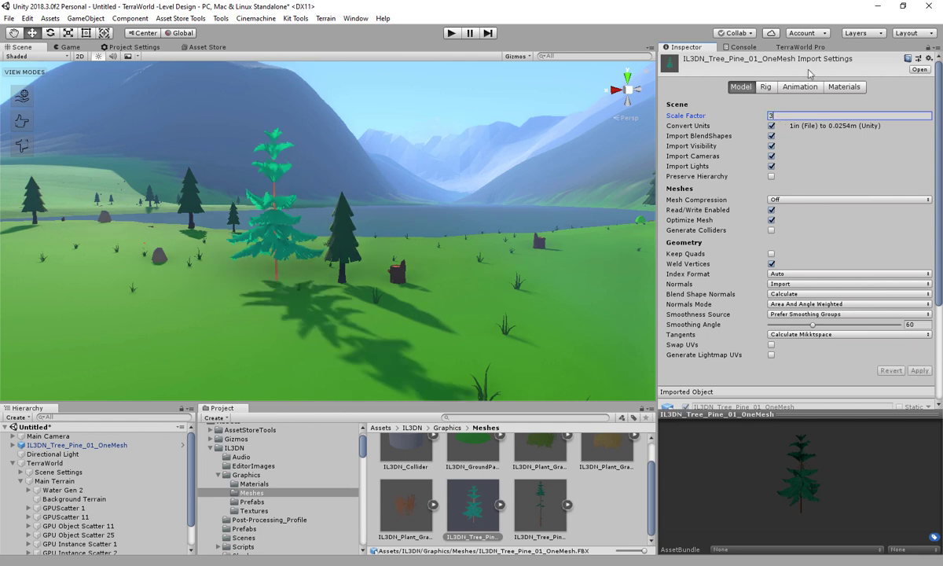
pyautogui.click(801, 47)
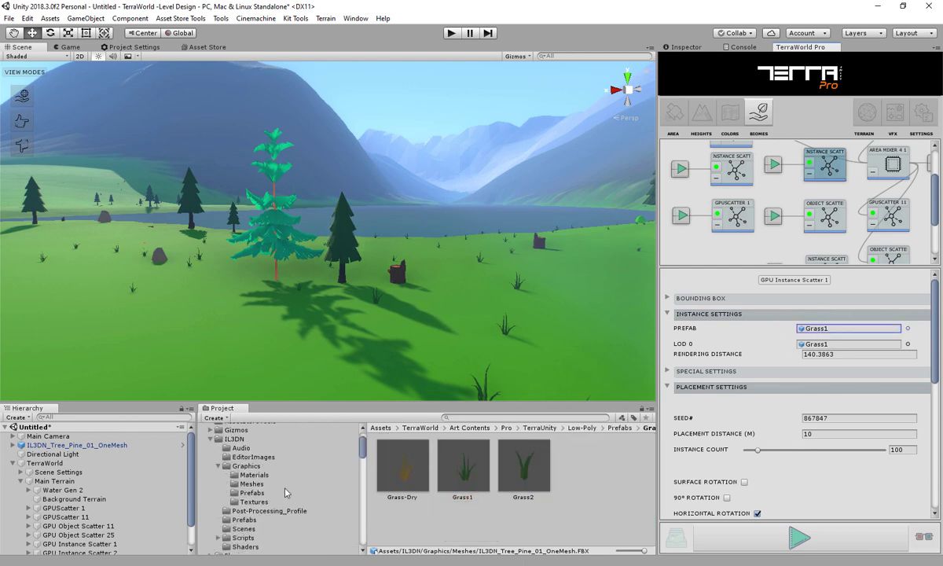
# Assign IL3DN_Plant_Grass_01 from IL3DN/Graphics/Prefabs to GPU Instance Scatter 1's Prefab.
pyautogui.click(252, 525)
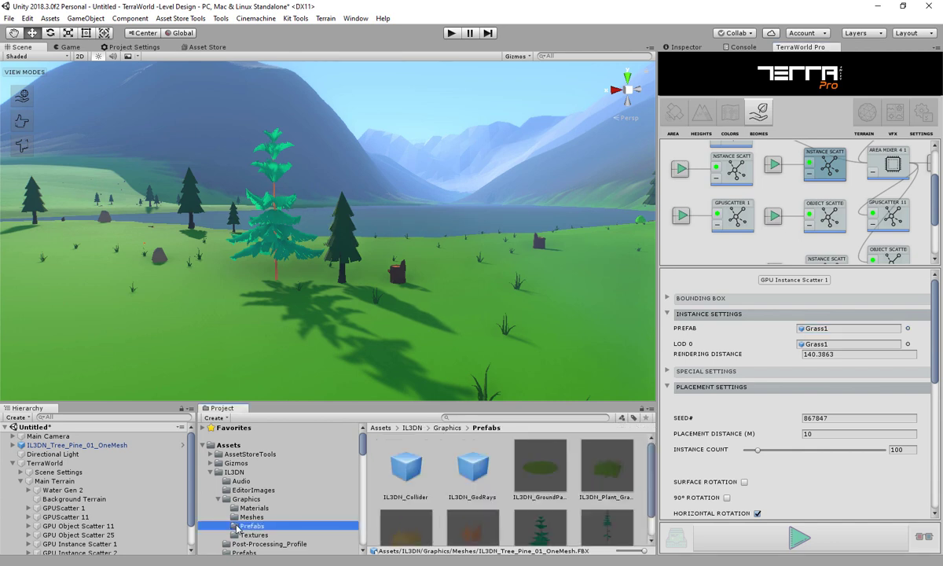
pyautogui.scroll(-3)
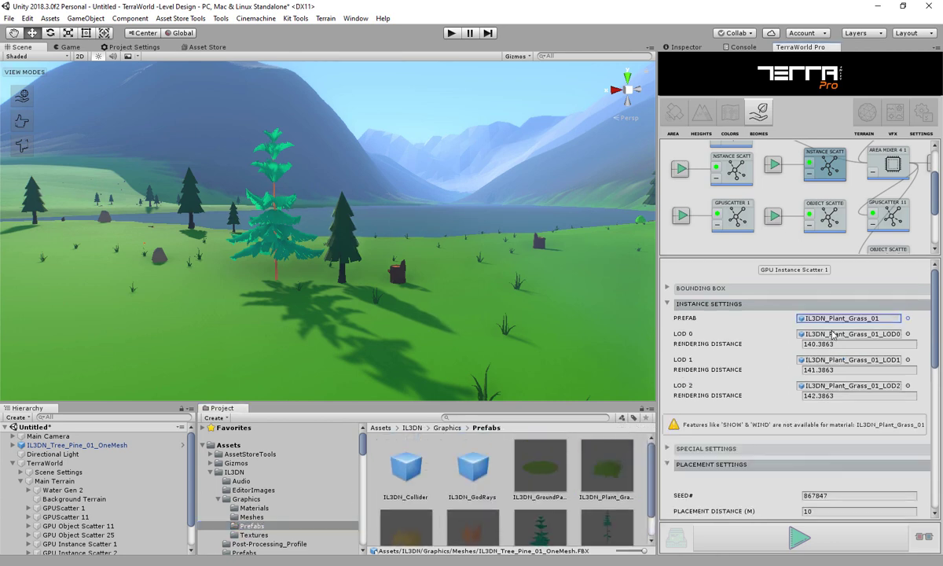
pyautogui.moveTo(848, 424)
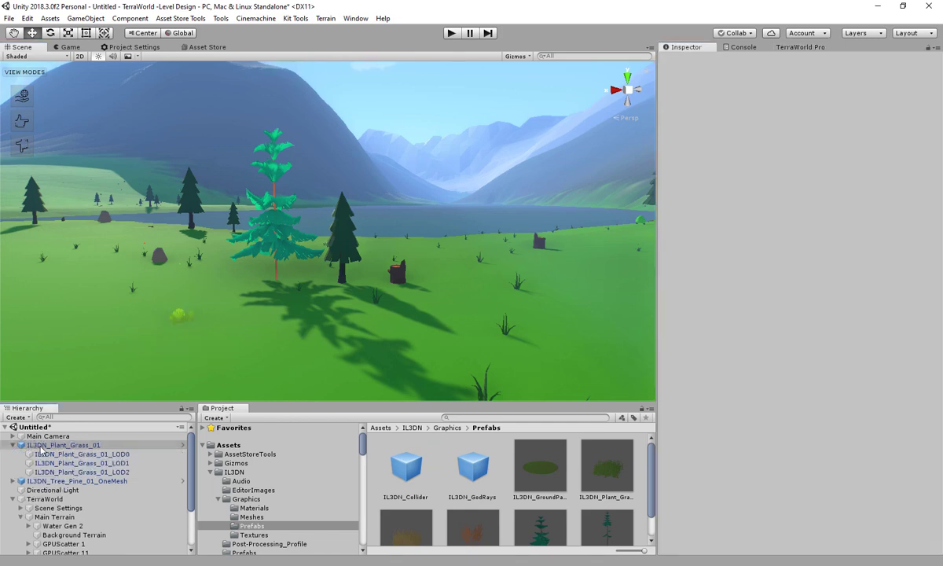
# Select the pine's LOD0 and open its bark material's Shader dropdown.
pyautogui.click(63, 445)
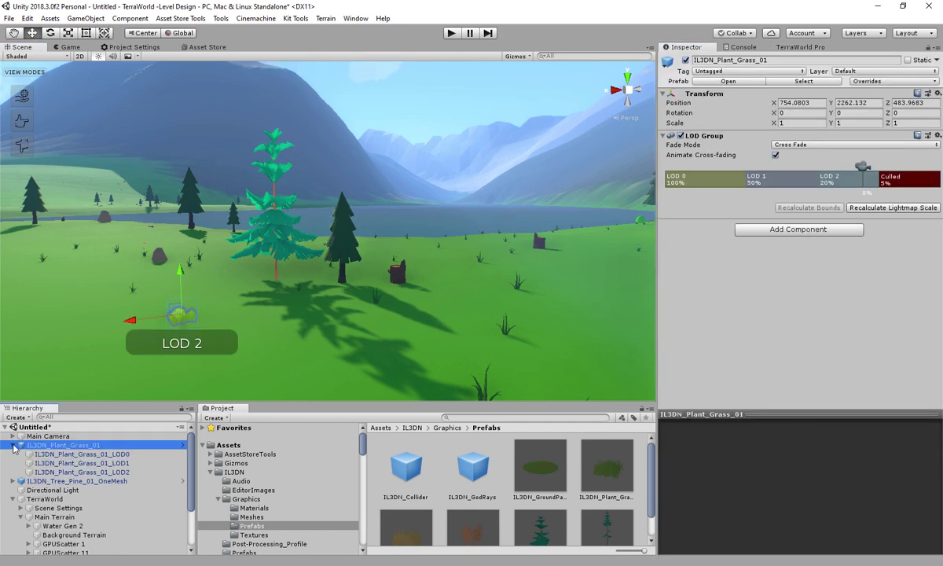
pyautogui.click(81, 463)
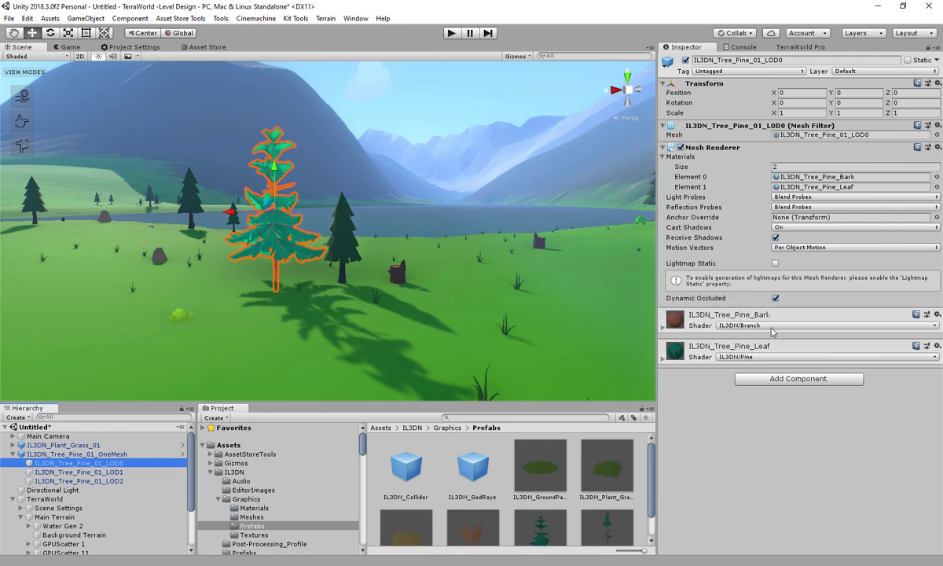
pyautogui.click(825, 325)
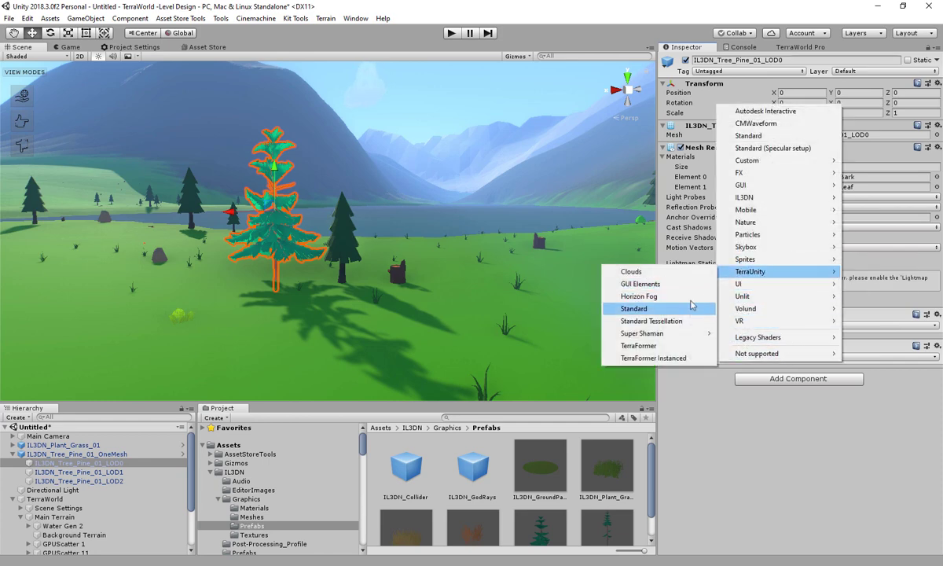
# Give the bark TerraUnity's Standard shader with Snow_Albedo as its snow diffuse texture.
pyautogui.click(634, 308)
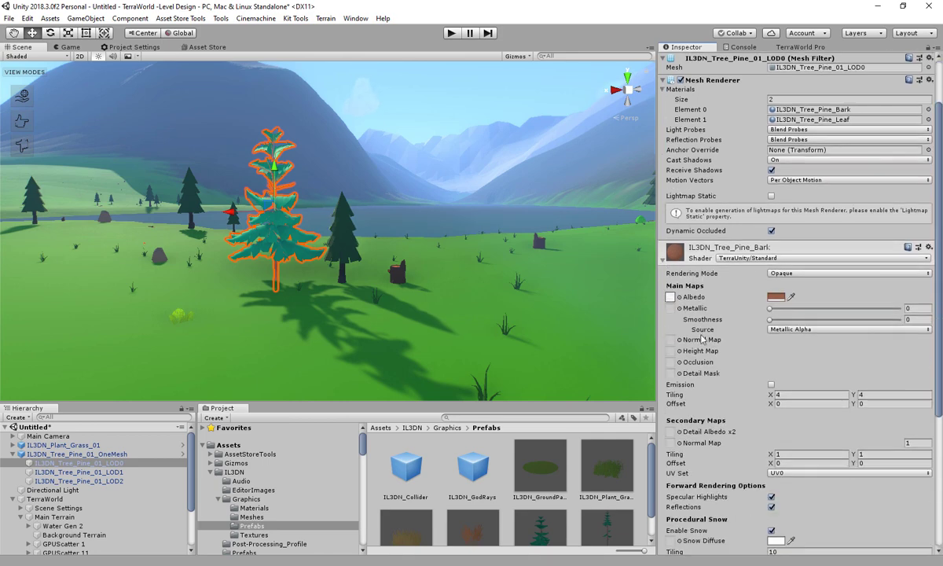
pyautogui.scroll(-3)
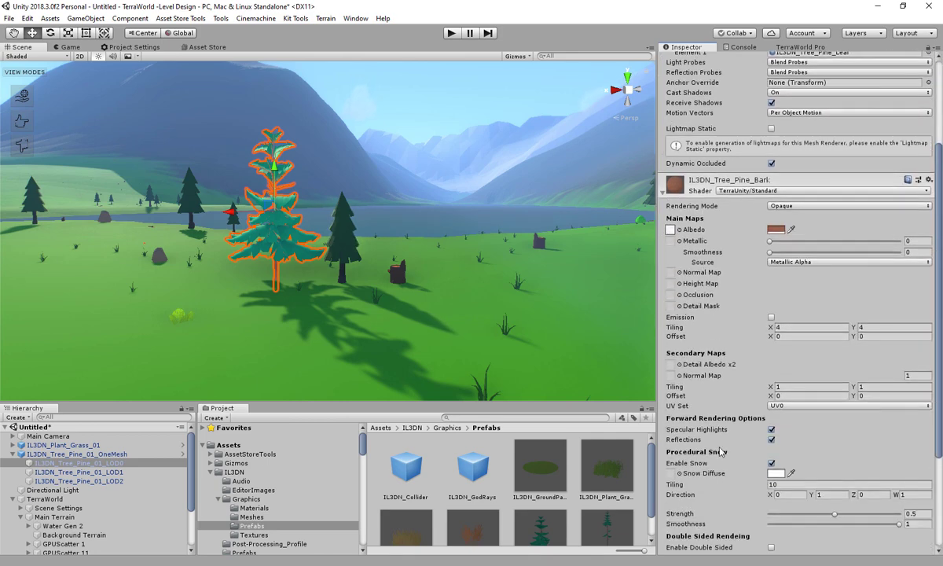
pyautogui.scroll(-3)
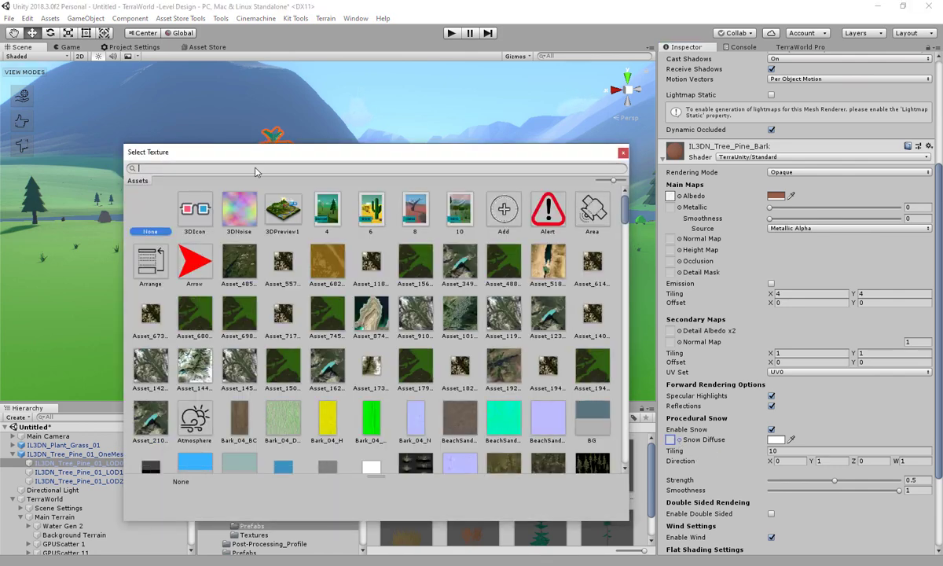
pyautogui.write('snow')
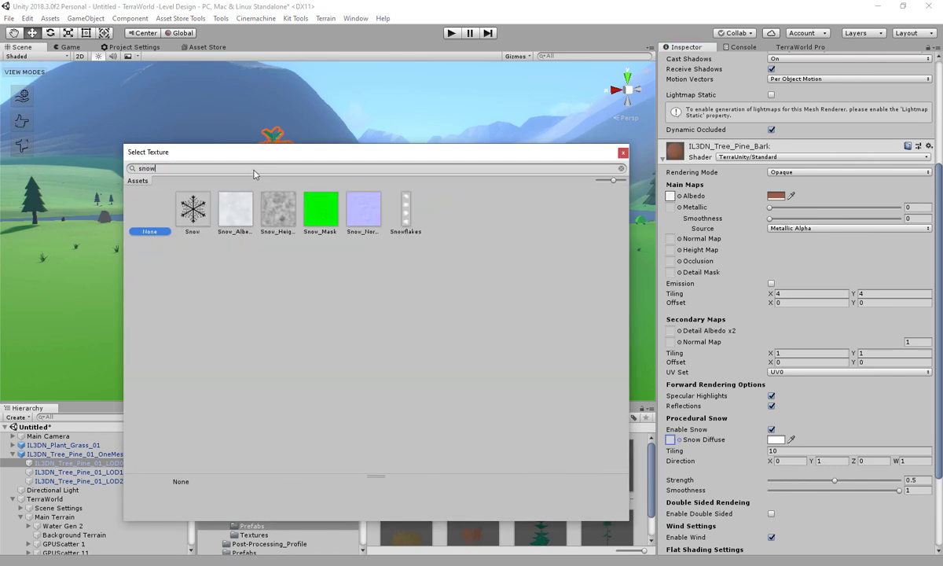
pyautogui.click(235, 209)
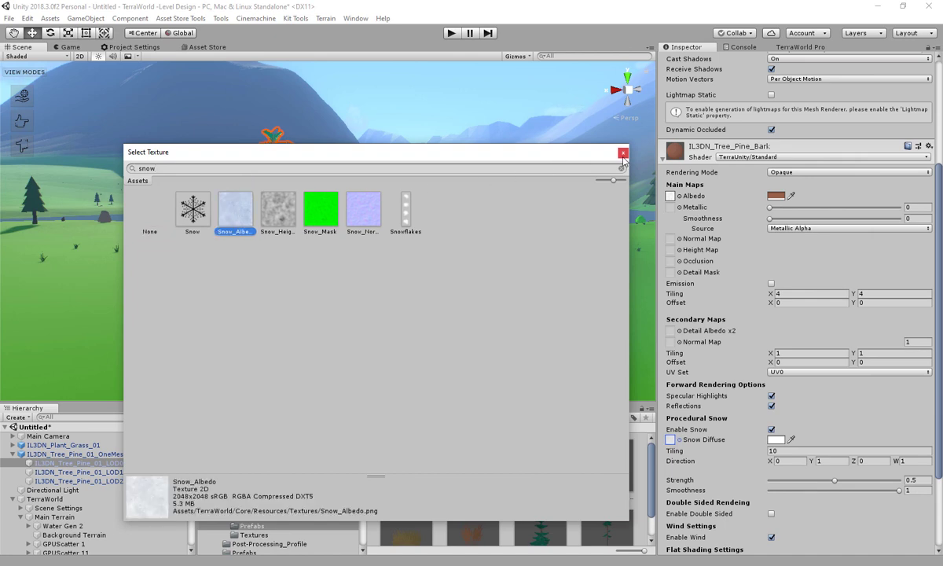
pyautogui.click(623, 153)
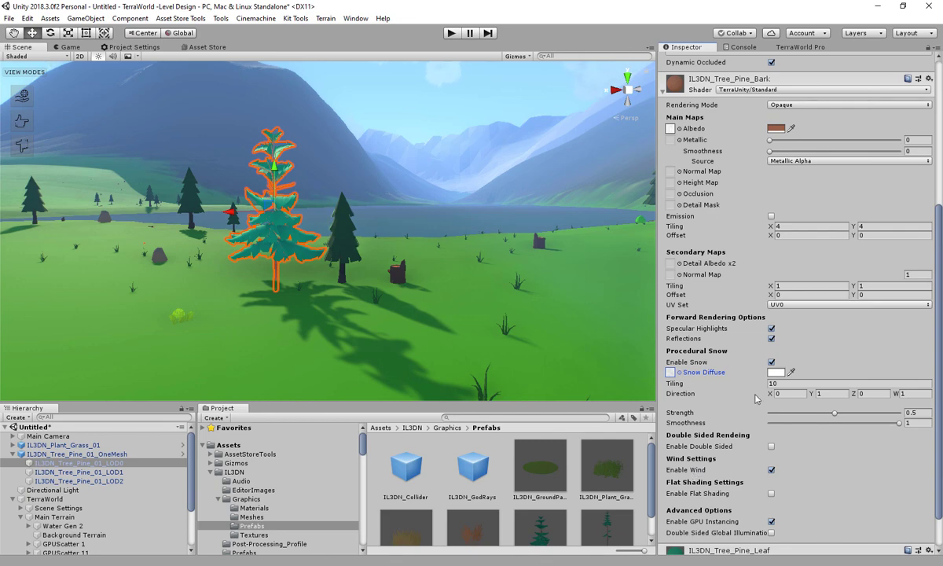
# Search 'snow' textures for the leaf material's Snow Diffuse slot.
pyautogui.scroll(3)
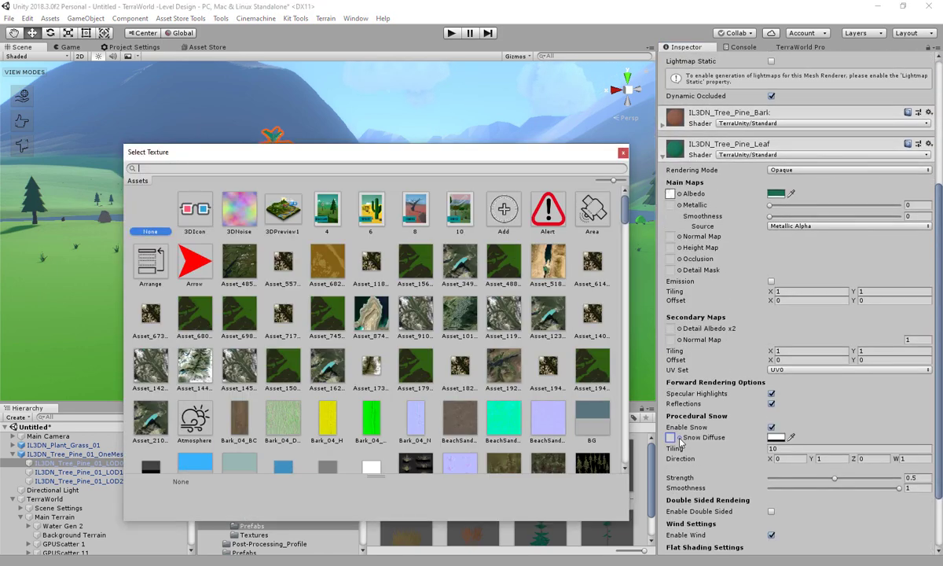
pyautogui.write('snow')
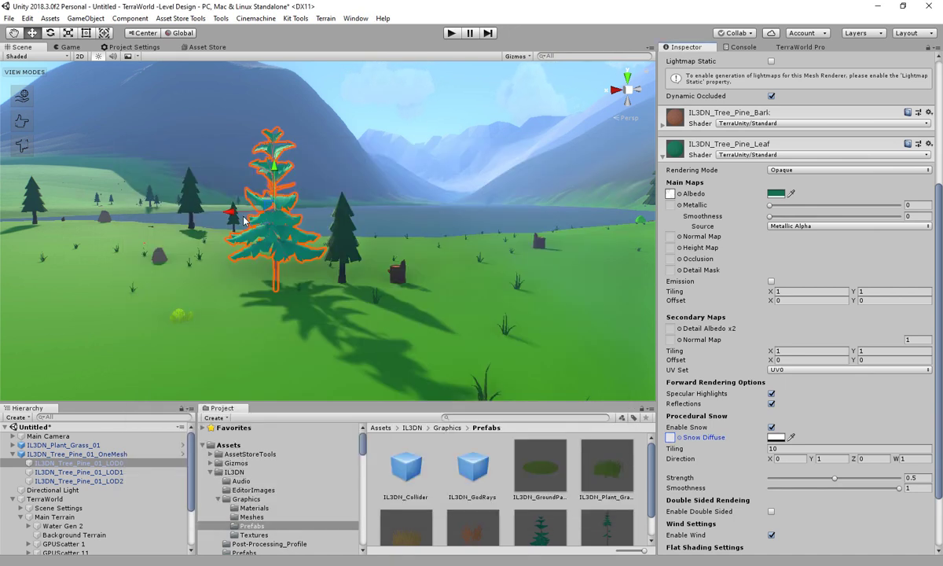
pyautogui.scroll(-3)
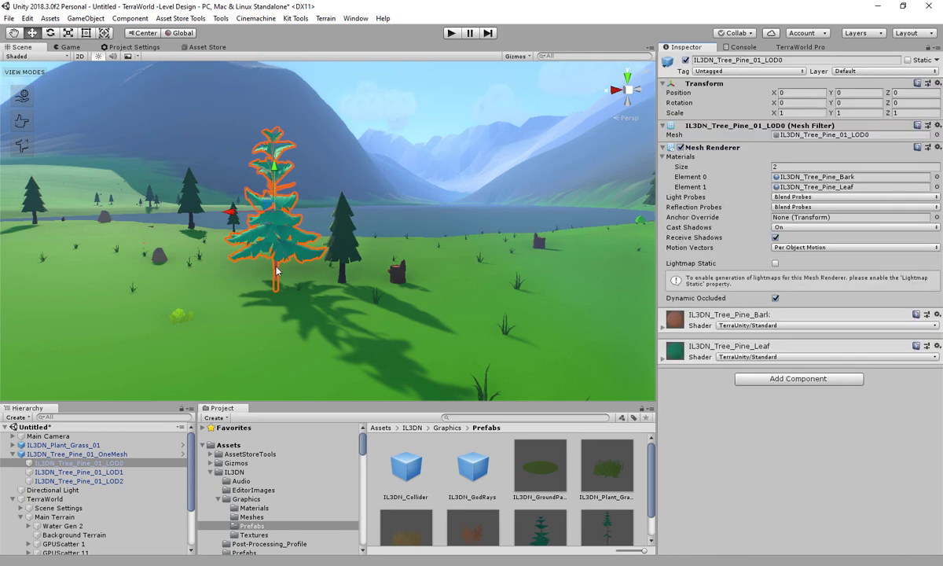
# Set the pine leaf material's Rendering Mode to Cutout.
pyautogui.click(849, 203)
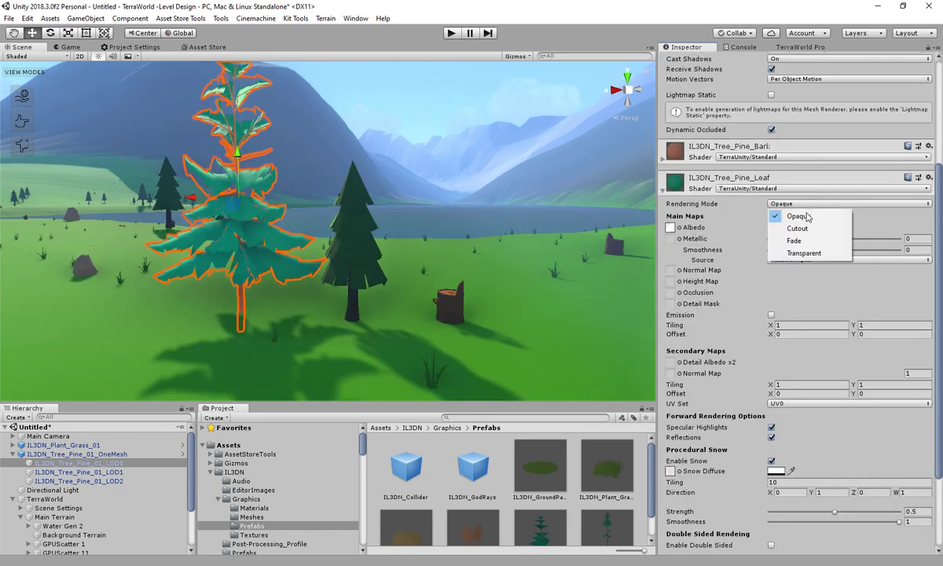
pyautogui.click(797, 228)
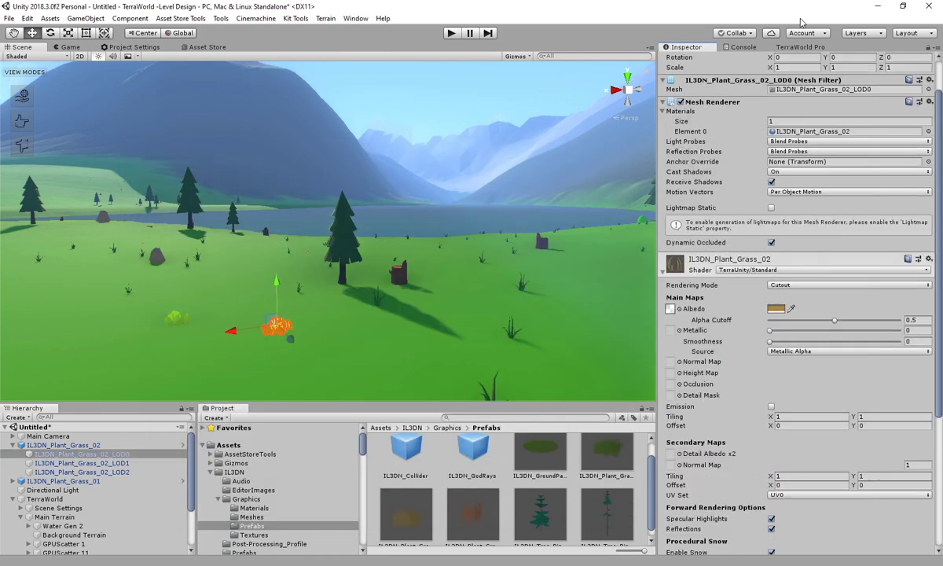
# Choose the Stylish Forest template under TerraWorld's Area Selection.
pyautogui.click(806, 46)
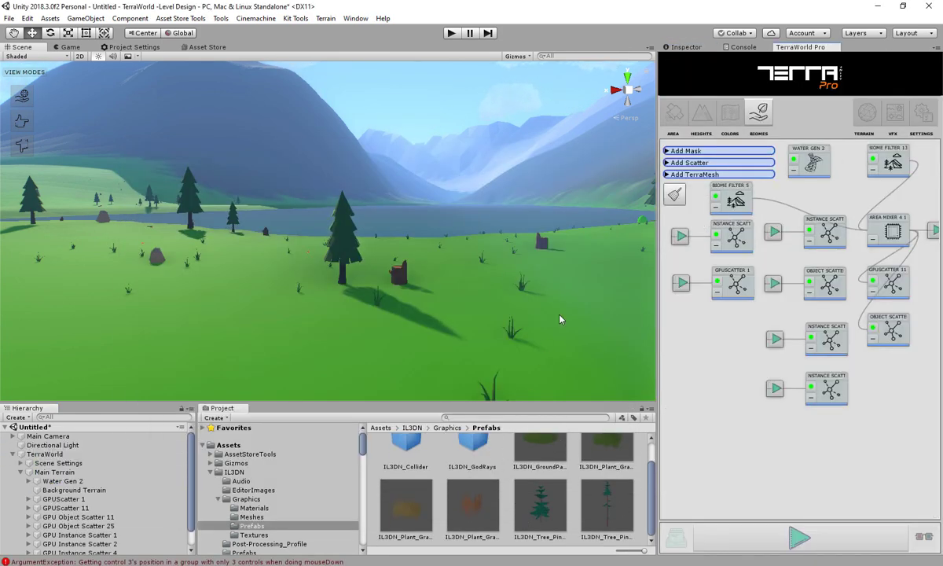
pyautogui.click(673, 111)
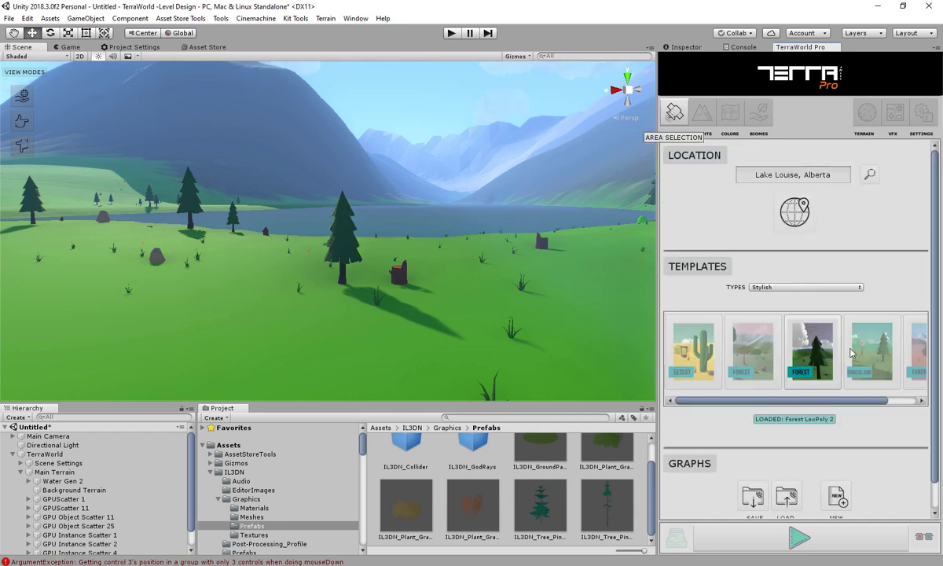
pyautogui.click(796, 537)
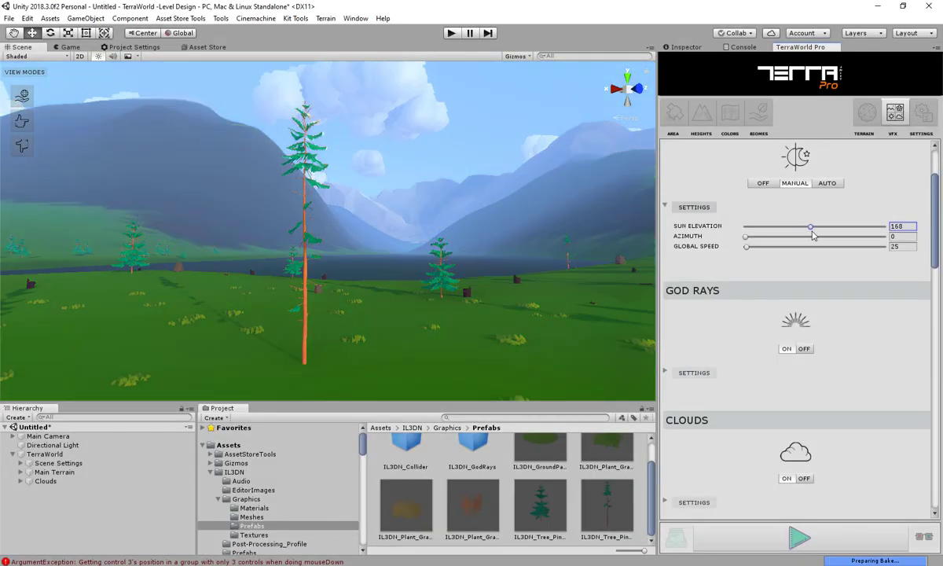
# Drop Sun Elevation to 28 and set the Horizon Fog color to Auto.
pyautogui.moveTo(810, 227); pyautogui.dragTo(756, 226)
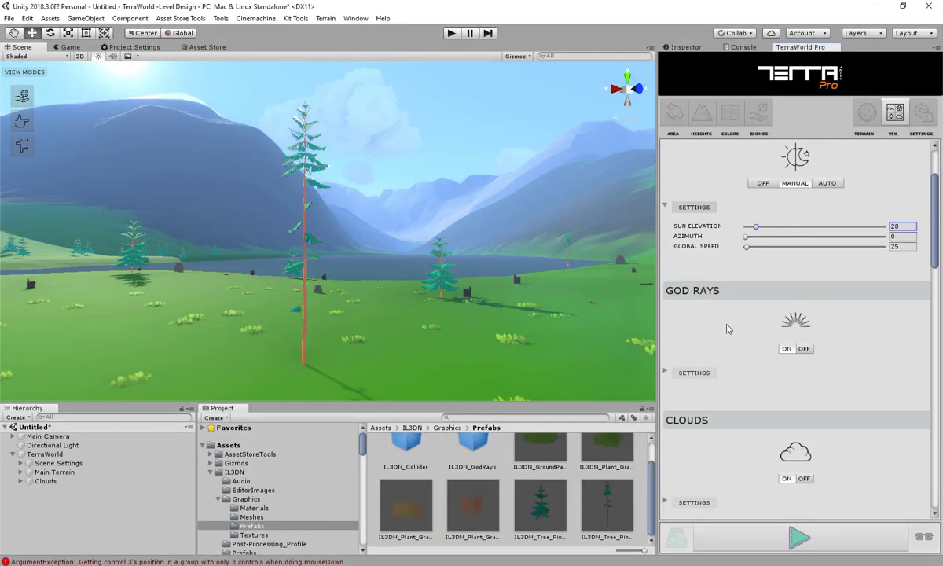
pyautogui.scroll(-3)
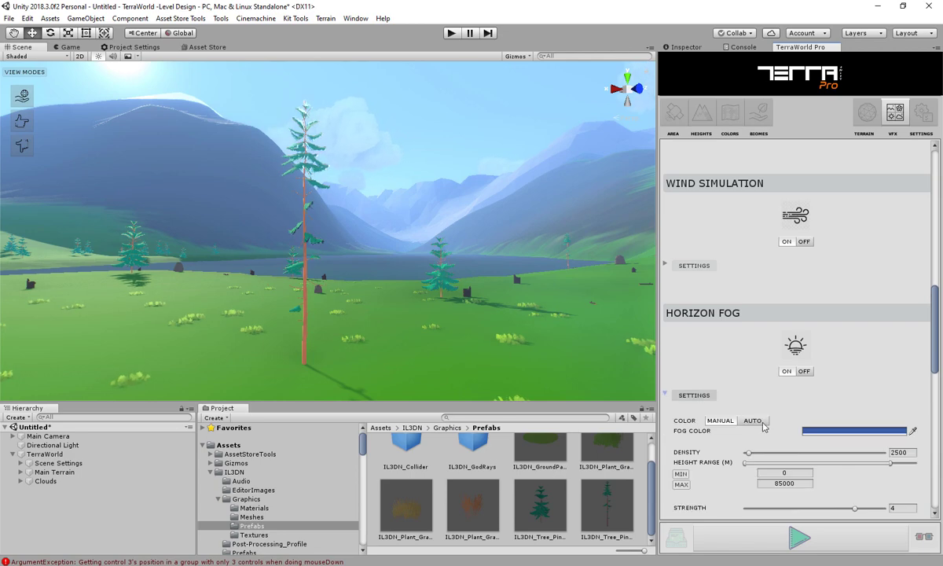
pyautogui.click(853, 431)
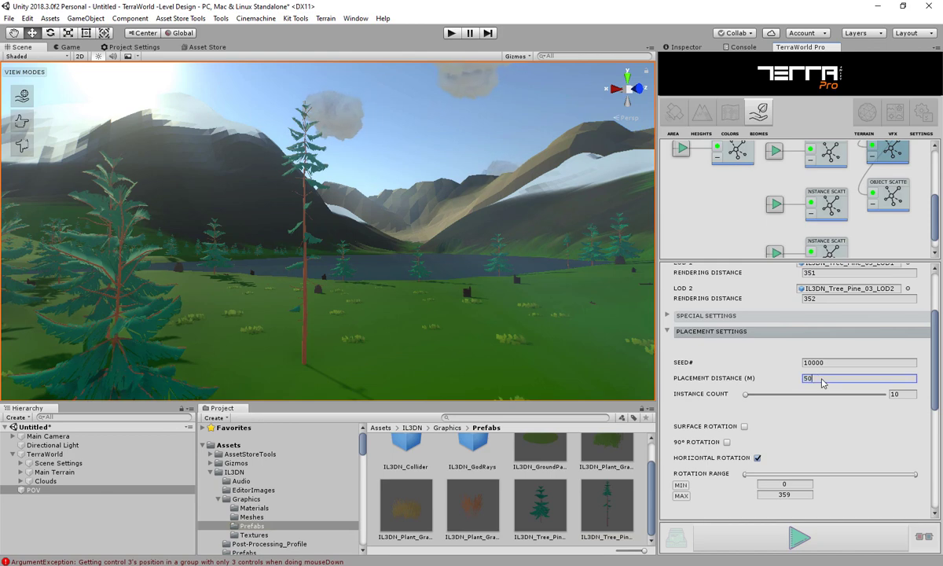
# Enter 50 m Placement Distance, then select GPU Instance Scatter 2 in the Hierarchy.
pyautogui.scroll(3)
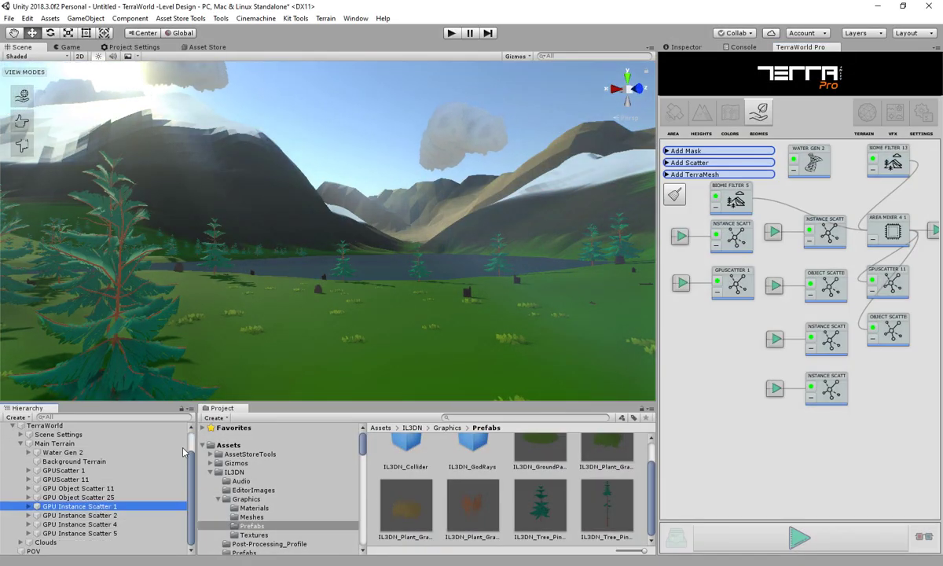
pyautogui.click(80, 515)
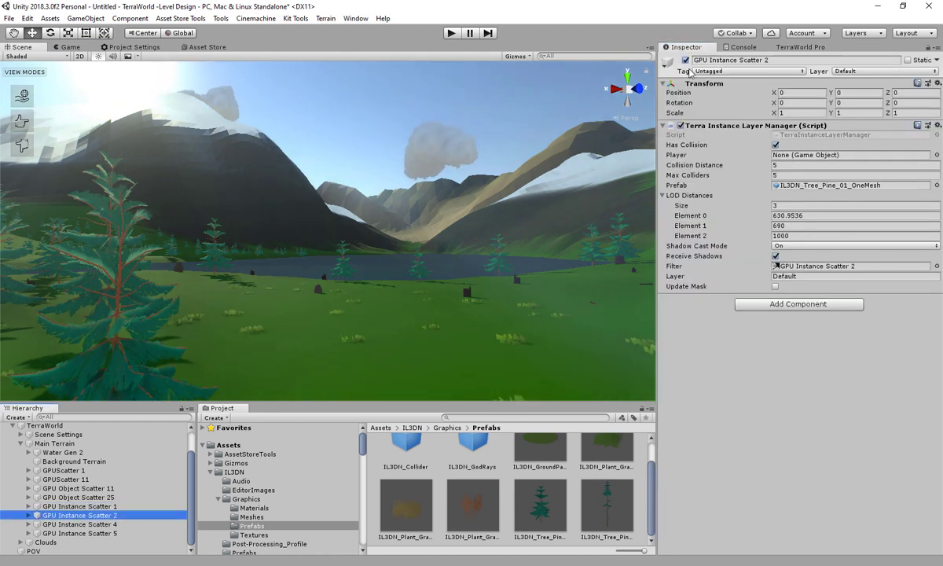